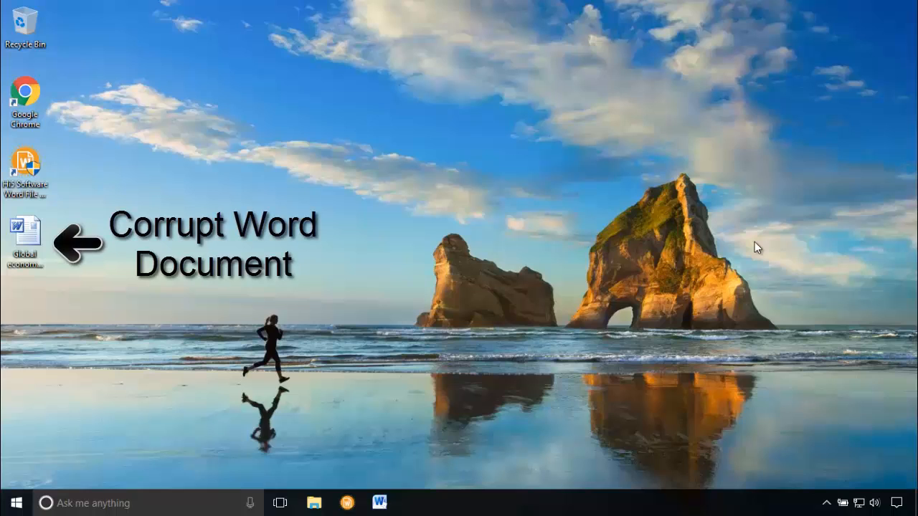
{"action": "mouse_move", "coordinate": [731, 186]}
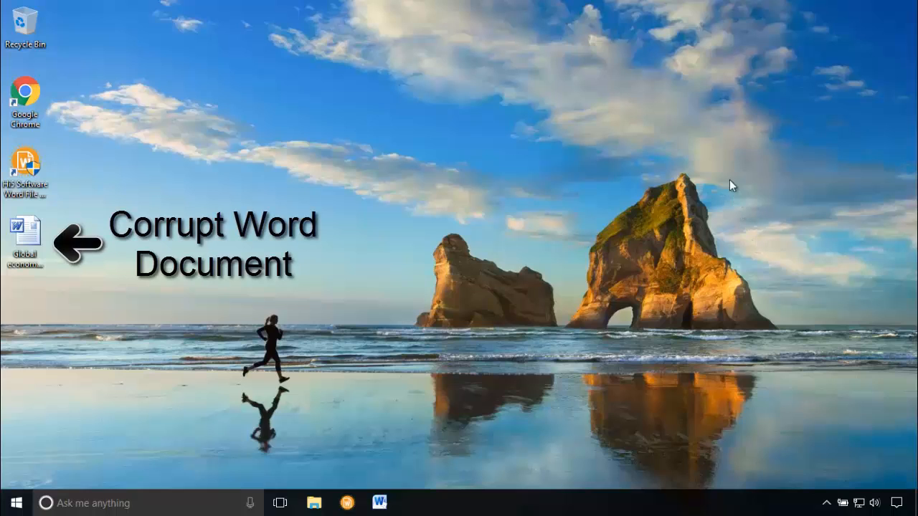
{"action": "mouse_move", "coordinate": [647, 211]}
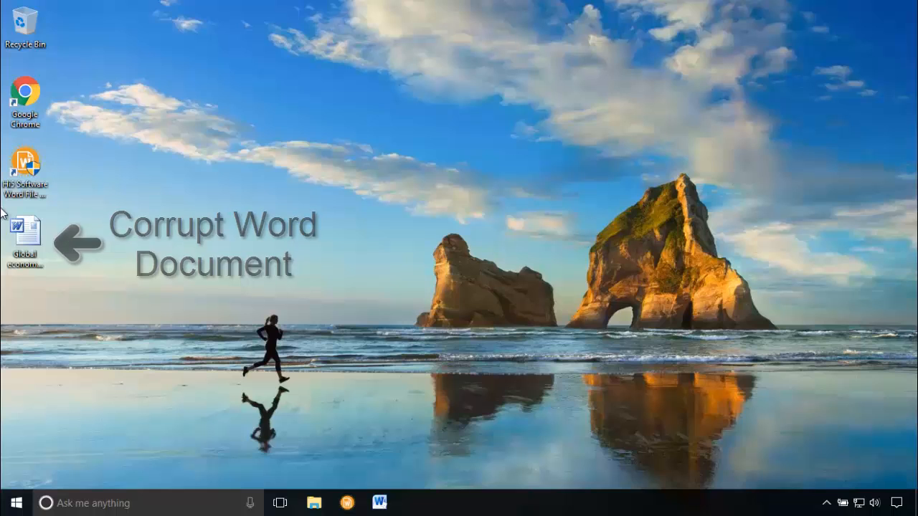
Try opening the corrupt Global economic crisis document, dismiss its error, then launch Hi5 Word File Repair
{"action": "double_click", "coordinate": [26, 242]}
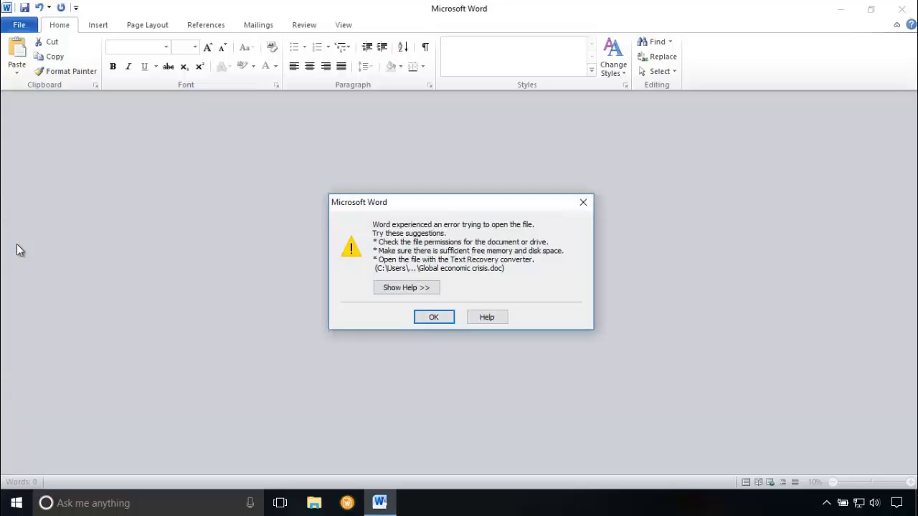
{"action": "left_click", "coordinate": [406, 286]}
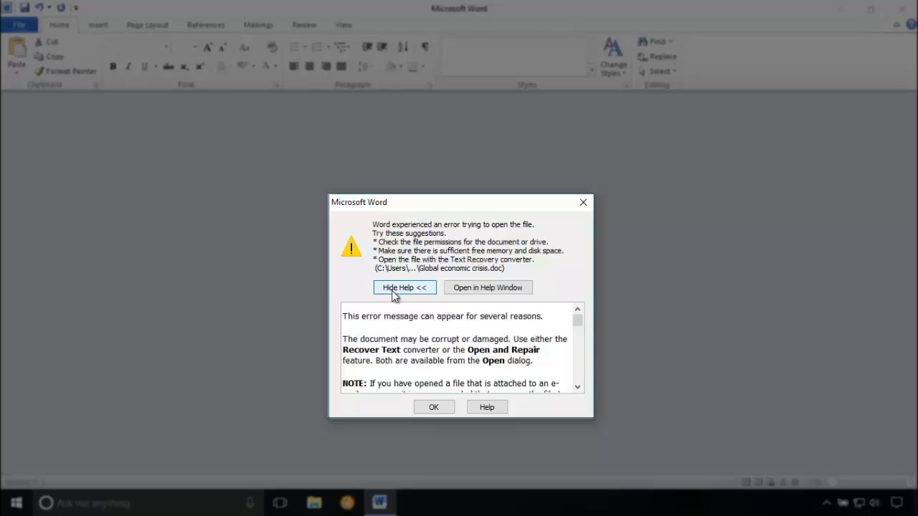
{"action": "mouse_move", "coordinate": [434, 406]}
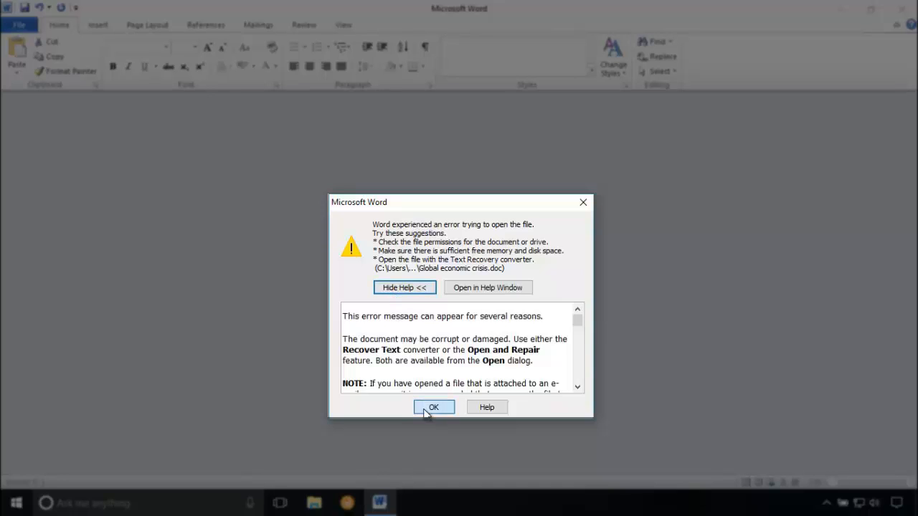
{"action": "left_click", "coordinate": [433, 406]}
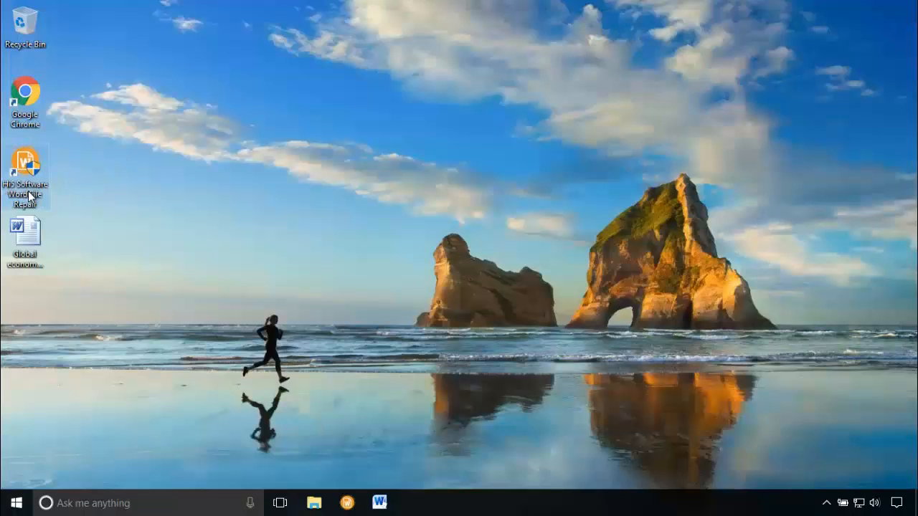
{"action": "double_click", "coordinate": [25, 162]}
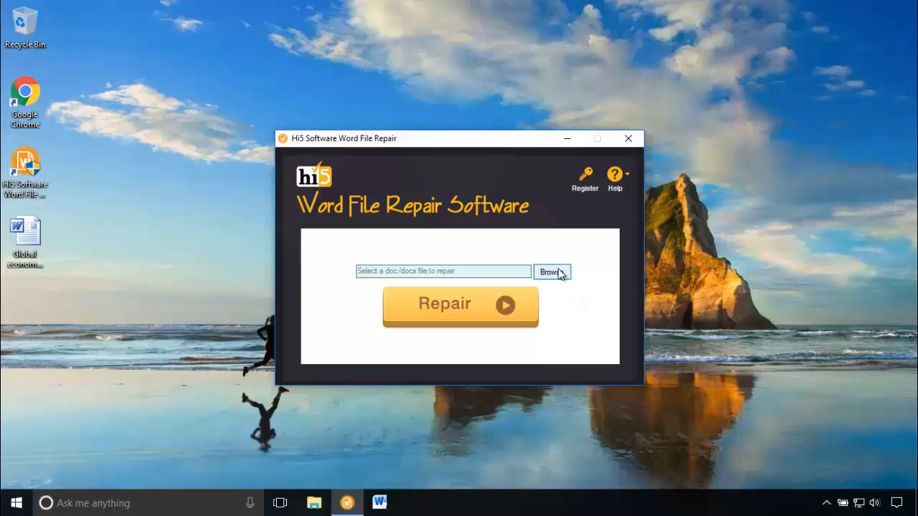
Browse to the Desktop and select Global economic crisis.doc as the file to repair
{"action": "left_click", "coordinate": [553, 272]}
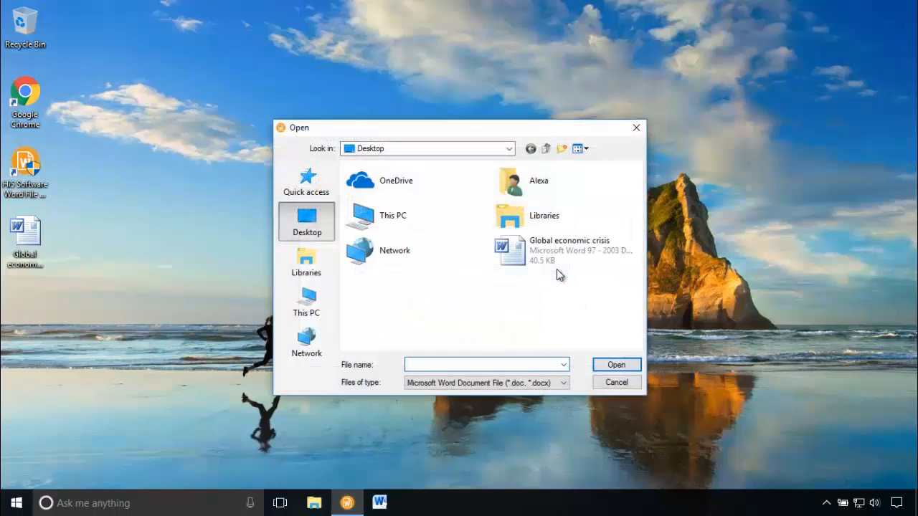
{"action": "left_click", "coordinate": [568, 250]}
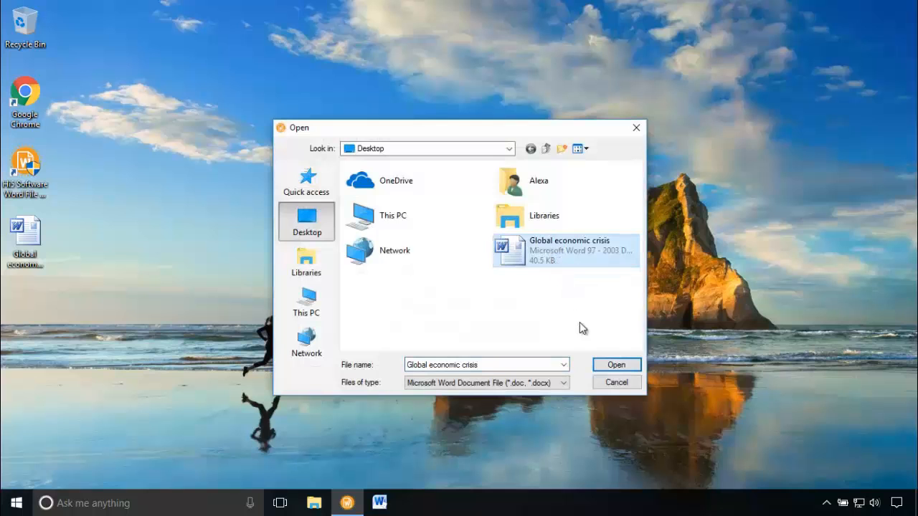
{"action": "left_click", "coordinate": [616, 364]}
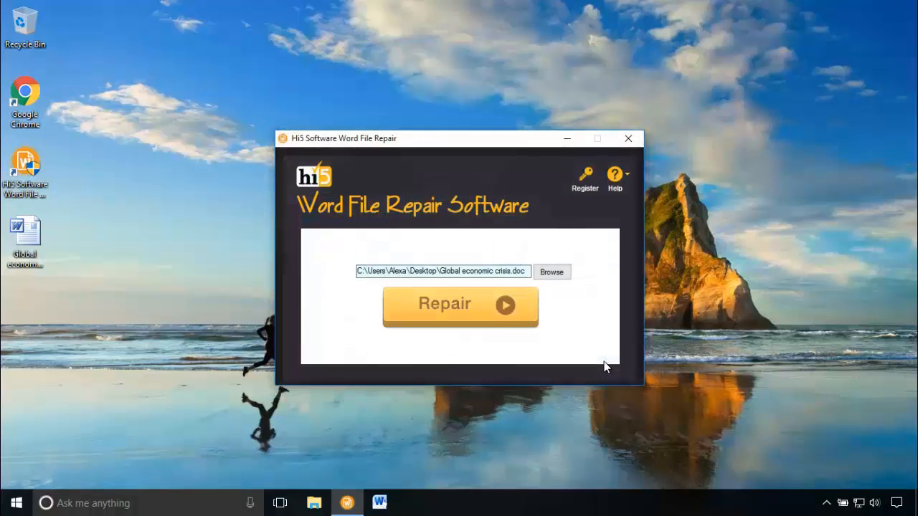
{"action": "left_click", "coordinate": [460, 304]}
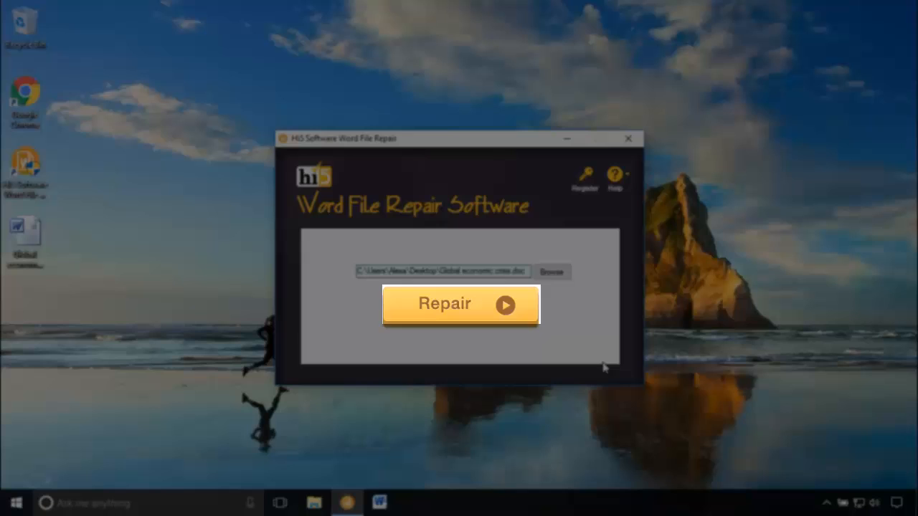
Repair Global economic crisis.doc, acknowledge the success message, and preview the recovered file in Word
{"action": "left_click", "coordinate": [459, 304]}
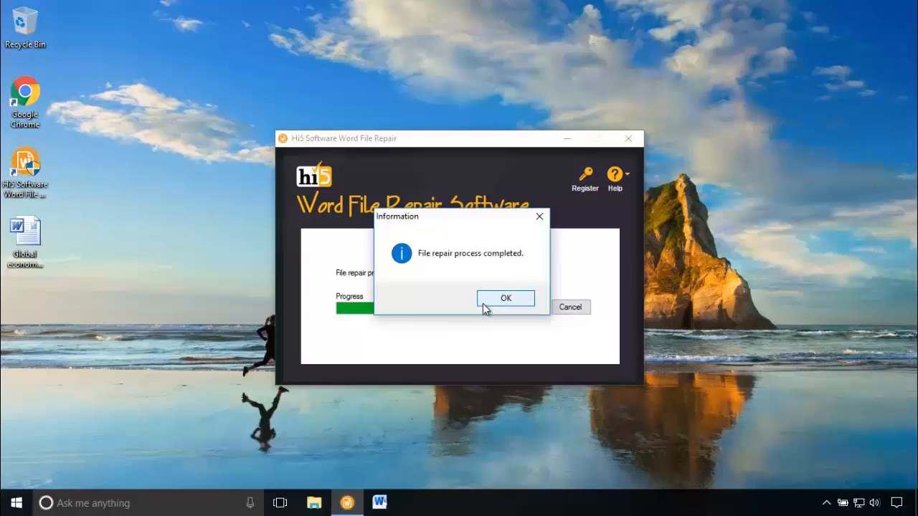
{"action": "left_click", "coordinate": [505, 298]}
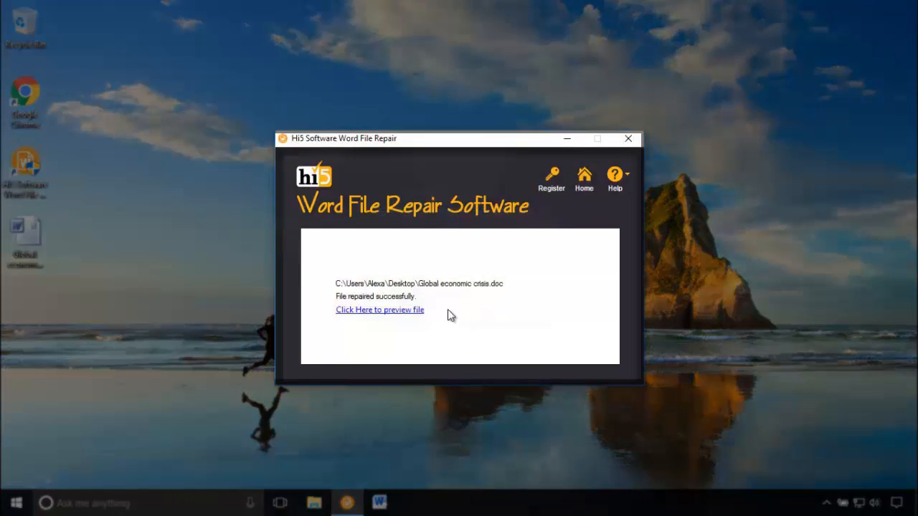
{"action": "left_click", "coordinate": [380, 309]}
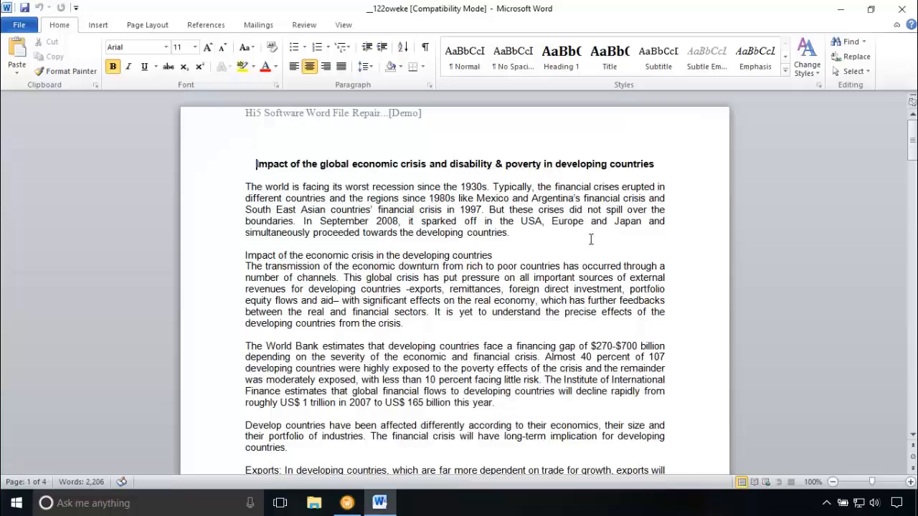
Scroll through the recovered economic crisis document's four pages in Word
{"action": "scroll", "scroll_direction": "down", "scroll_amount": 3}
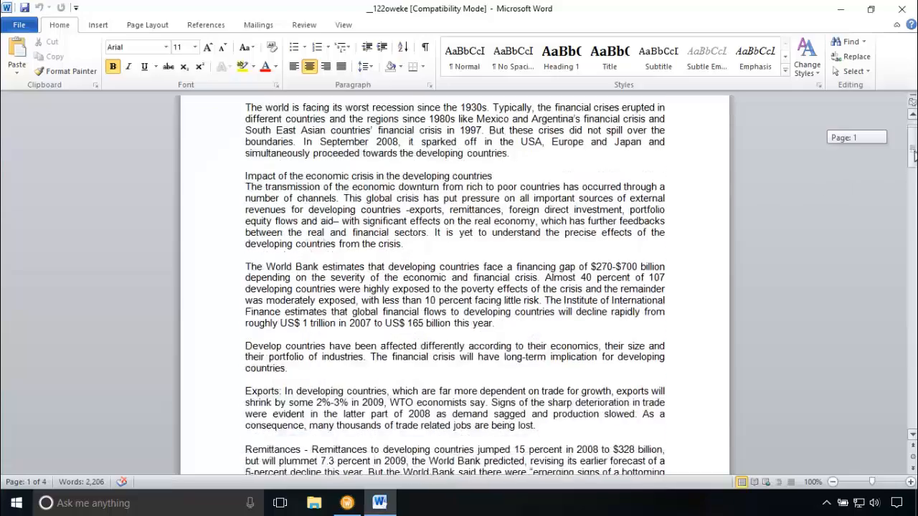
{"action": "scroll", "scroll_direction": "down", "scroll_amount": 3}
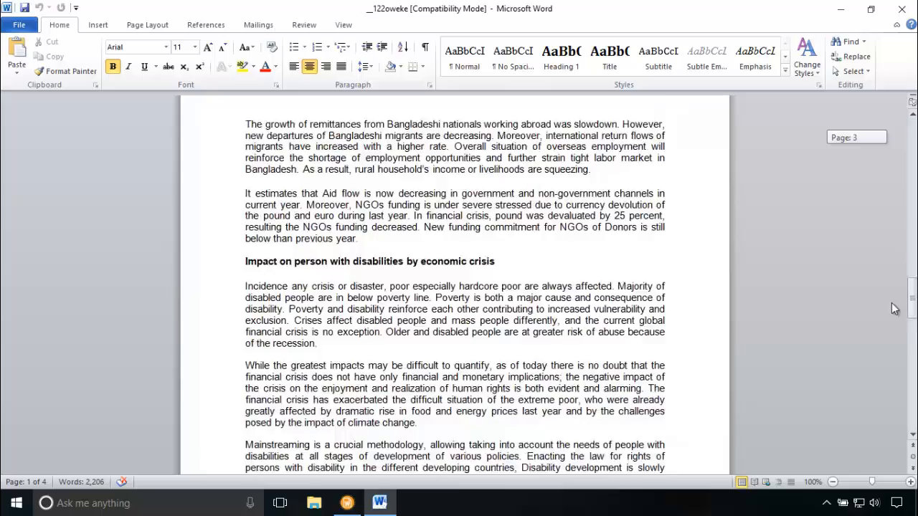
{"action": "scroll", "scroll_direction": "down", "scroll_amount": 3}
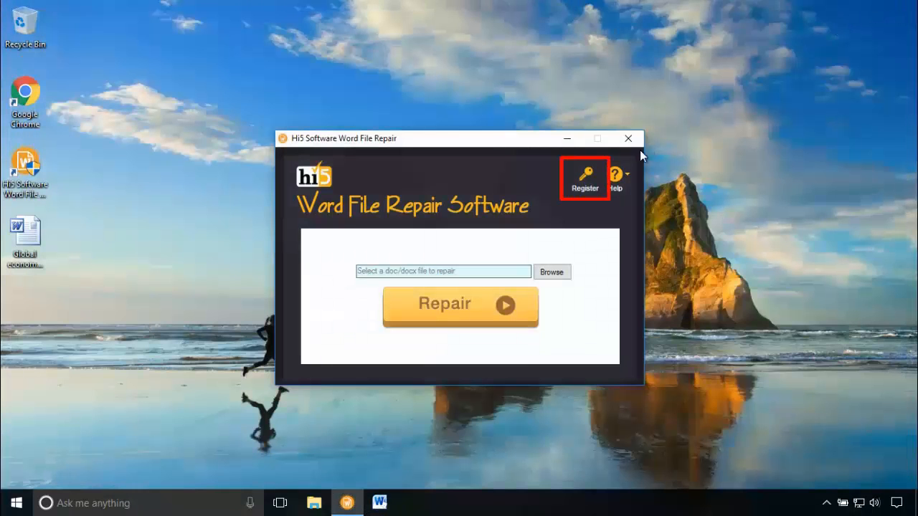
Open the Register activation wizard and choose Enter Key
{"action": "left_click", "coordinate": [585, 178]}
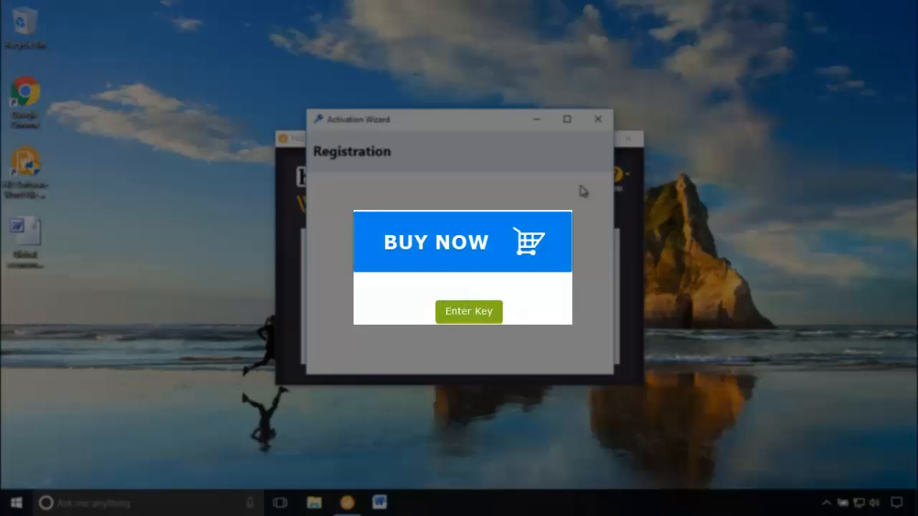
{"action": "mouse_move", "coordinate": [567, 223]}
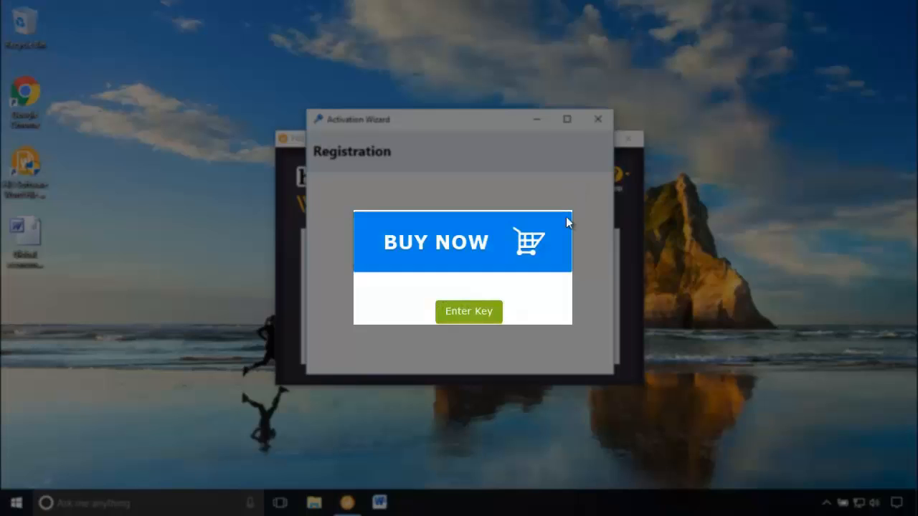
{"action": "mouse_move", "coordinate": [489, 316]}
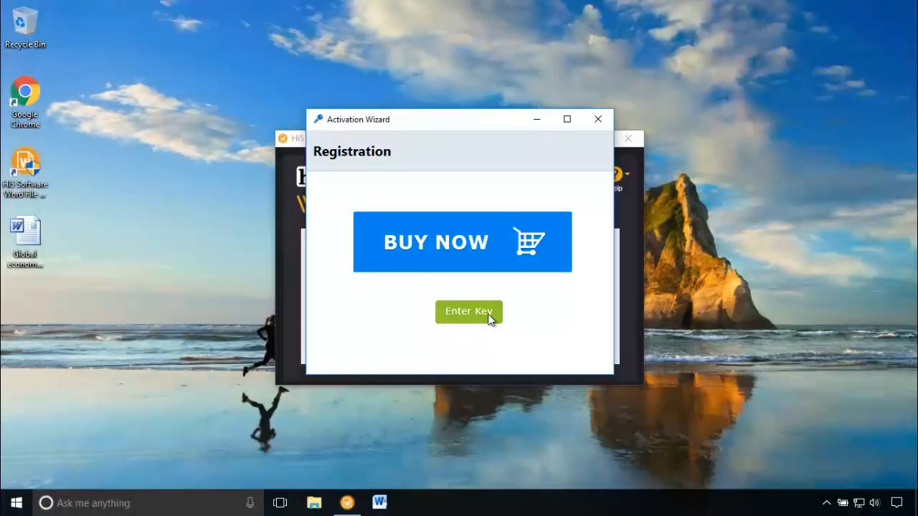
{"action": "left_click", "coordinate": [598, 119]}
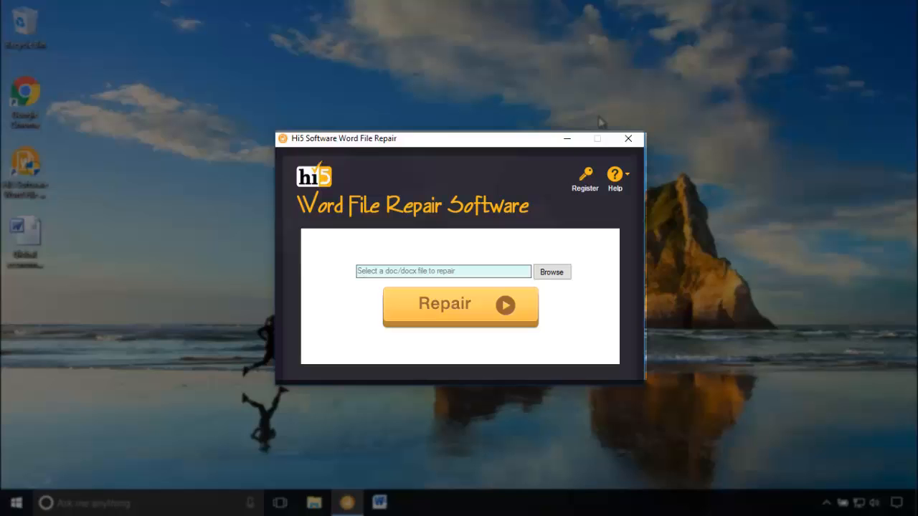
{"action": "mouse_move", "coordinate": [587, 119]}
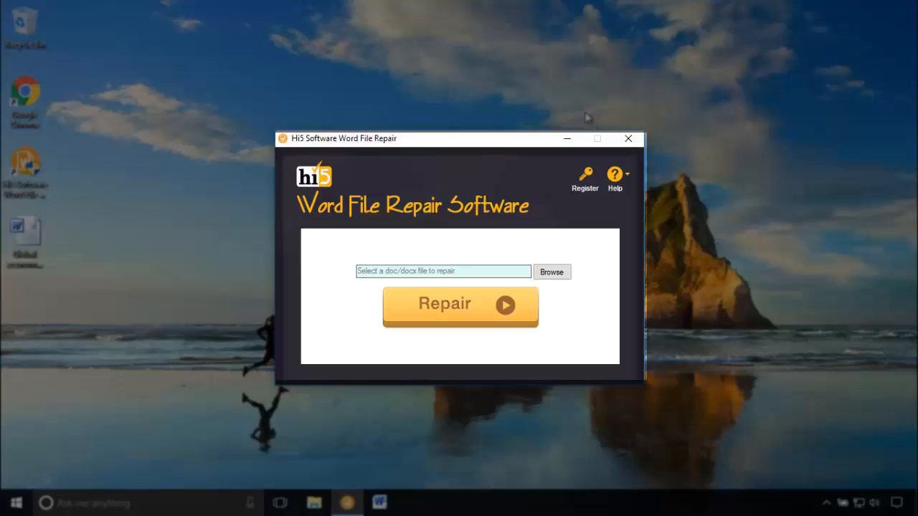
{"action": "mouse_move", "coordinate": [599, 121]}
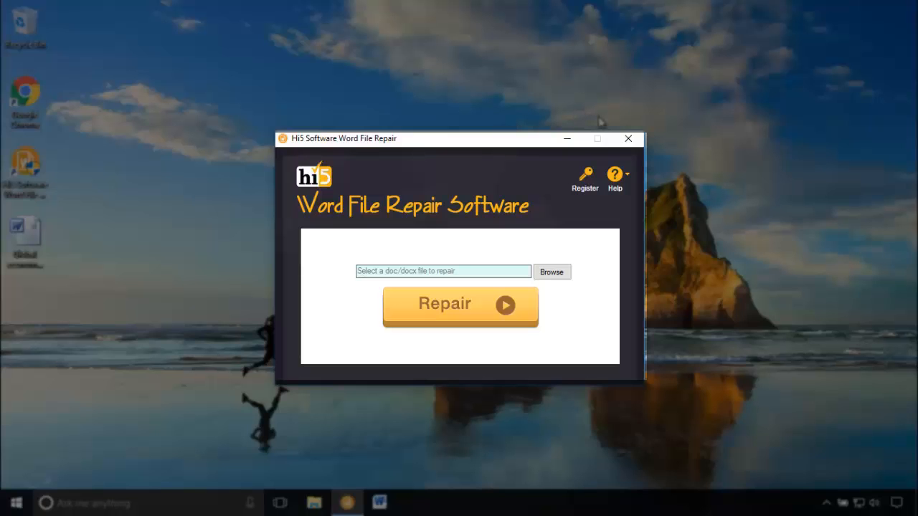